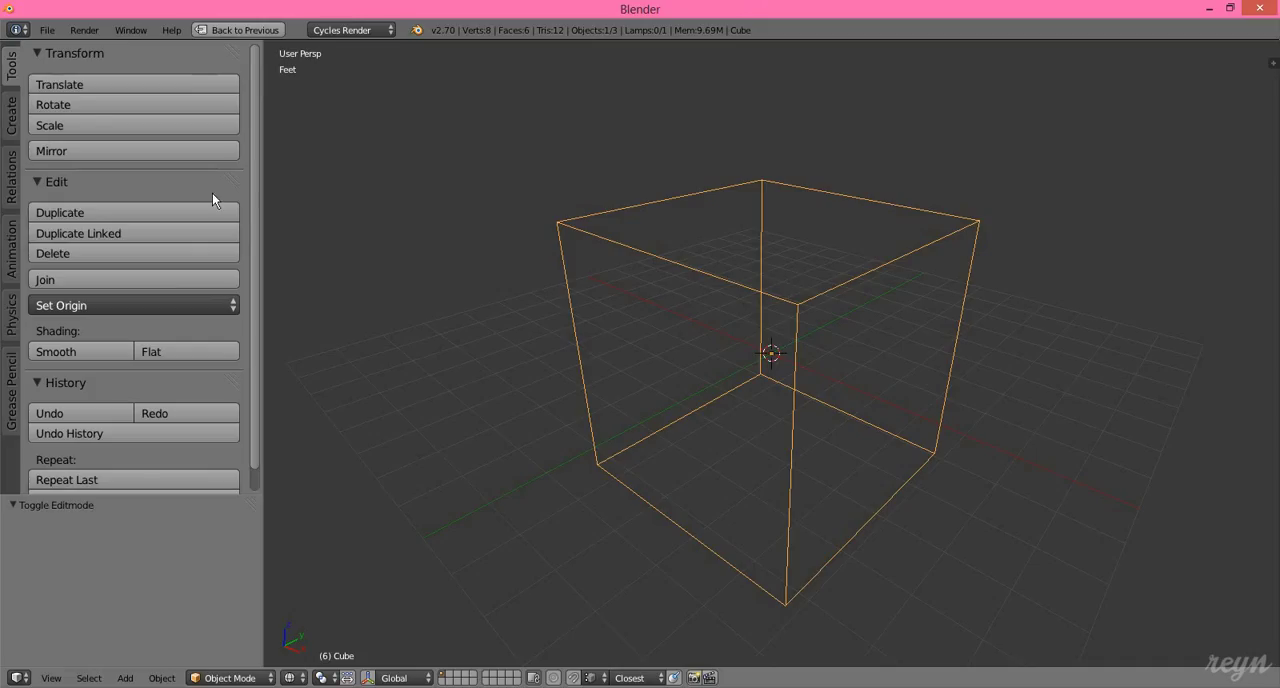
View the Create tab's primitives, then switch the Tool Shelf to the Relations tab
click(10, 104)
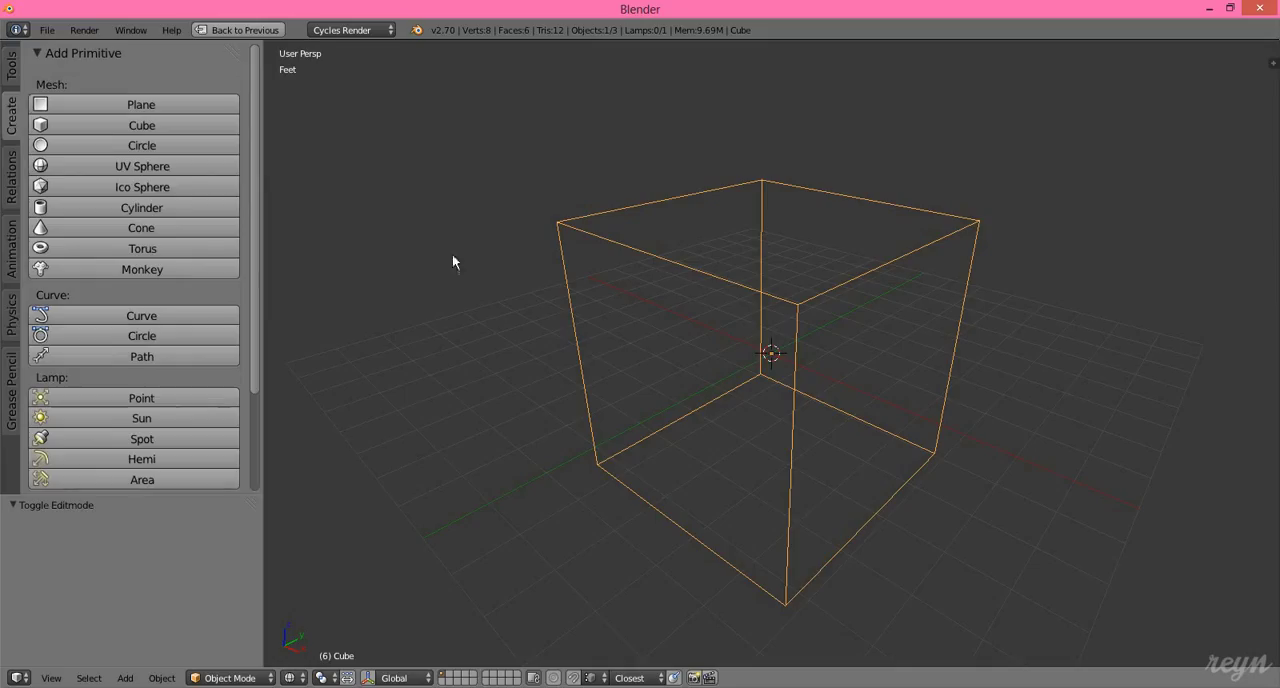
mouse_move(330, 164)
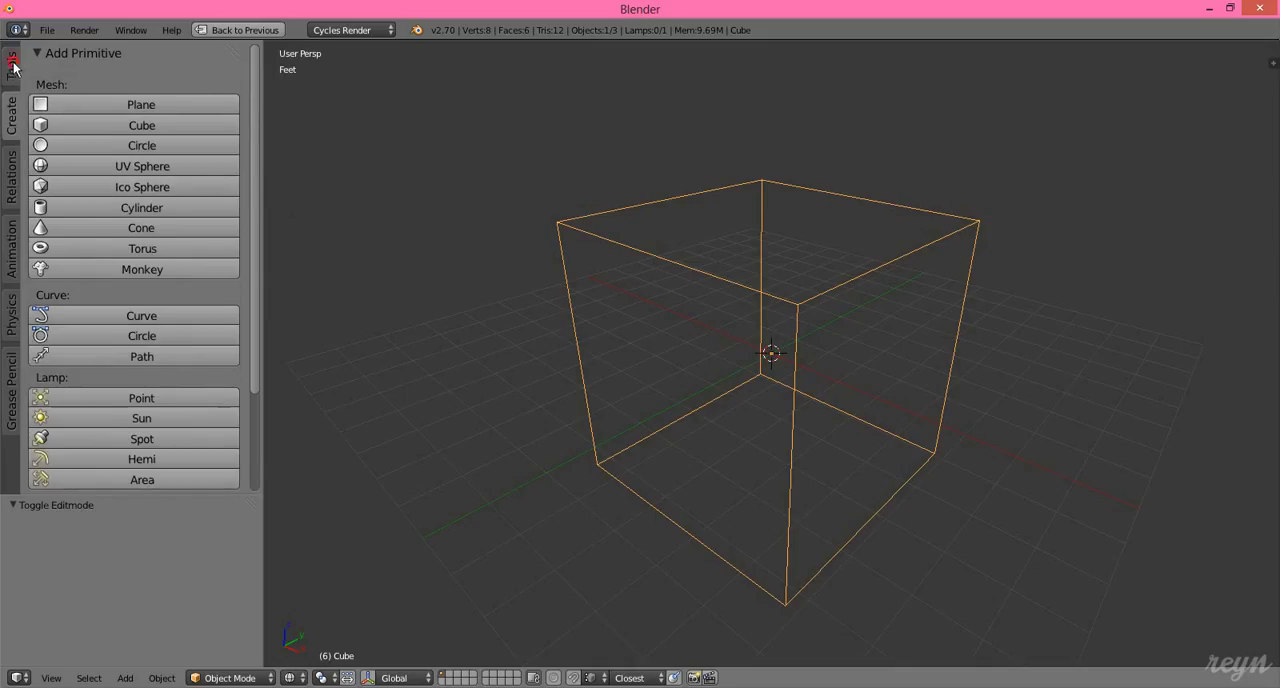
click(11, 175)
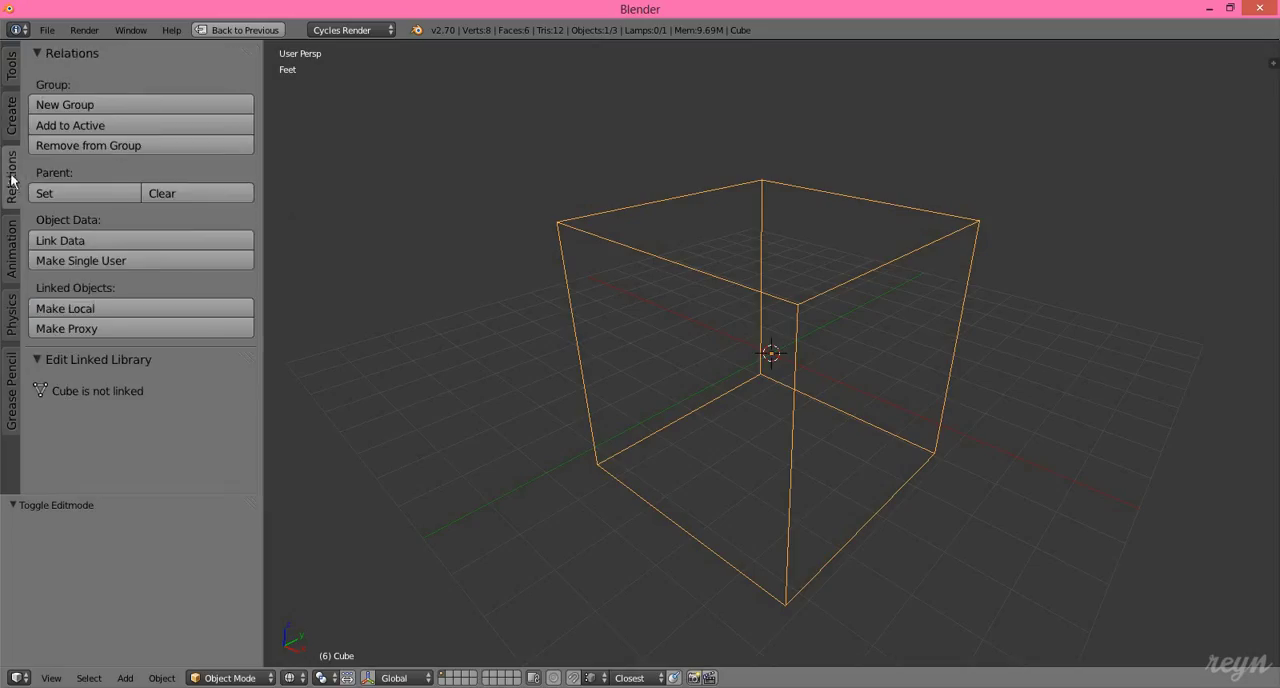
Switch the Tool Shelf back to the Tools tab with Transform, Edit and History panels
click(11, 65)
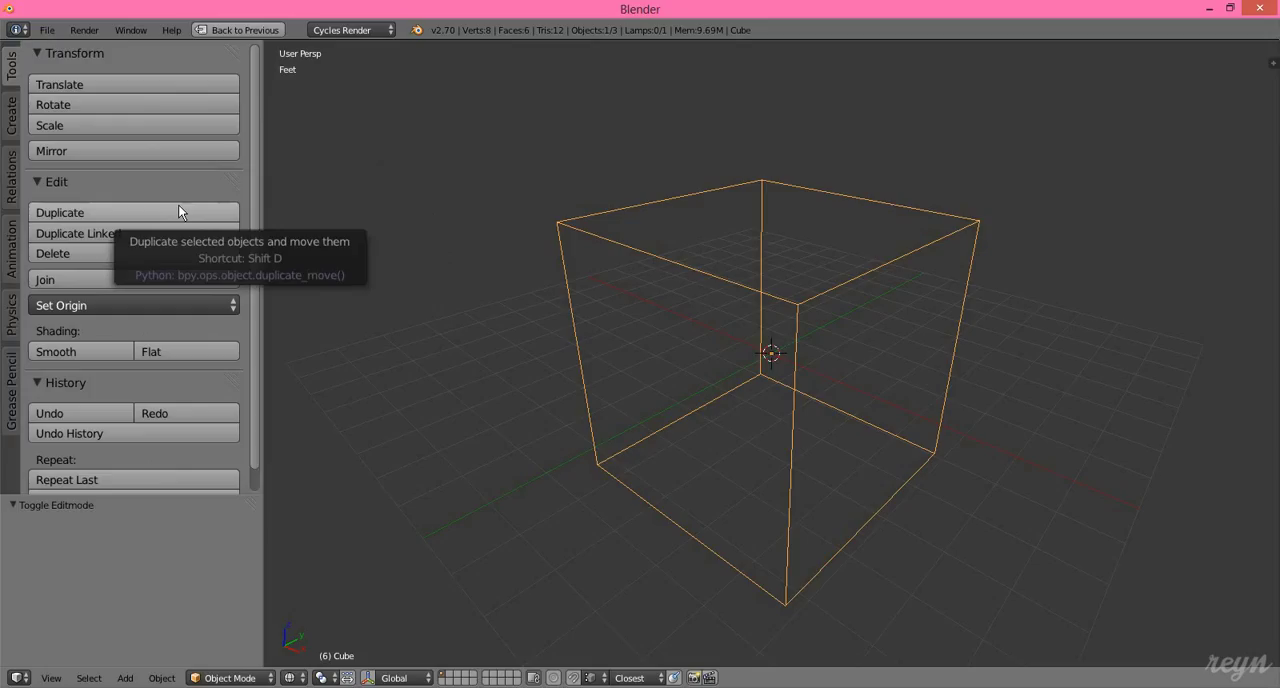
Cycle the Tool Shelf through Animation and Grease Pencil tabs, ending on Relations
click(10, 245)
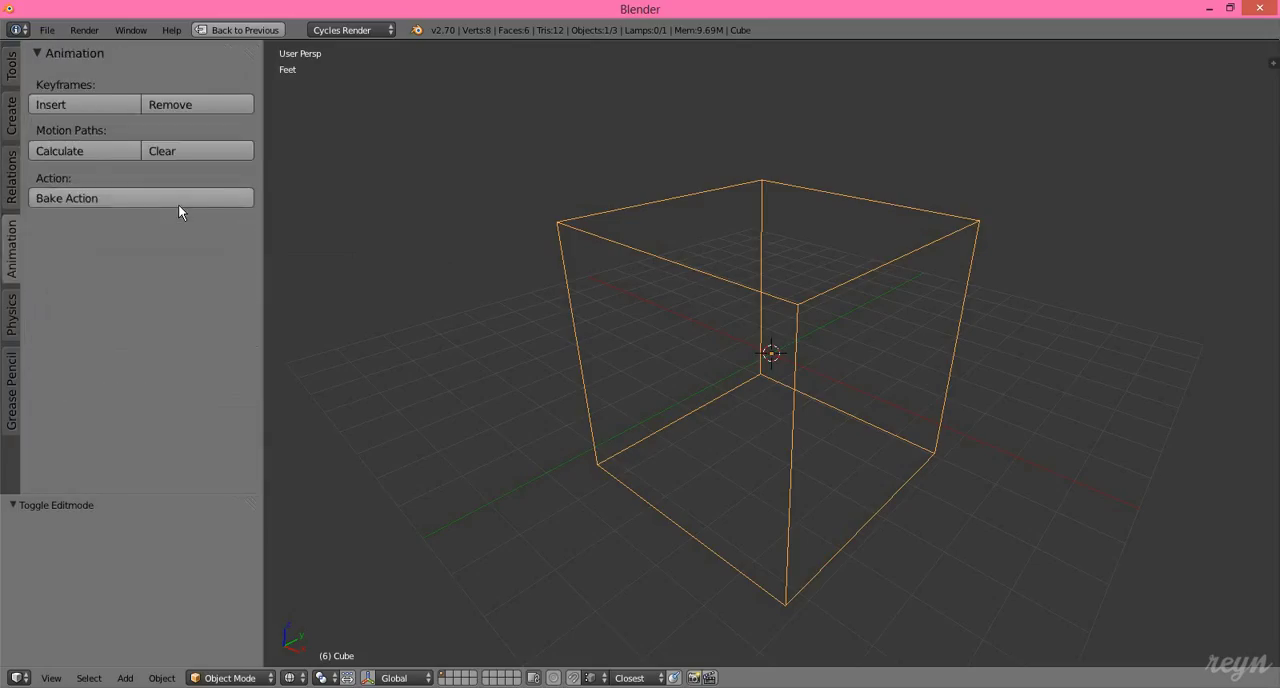
click(10, 390)
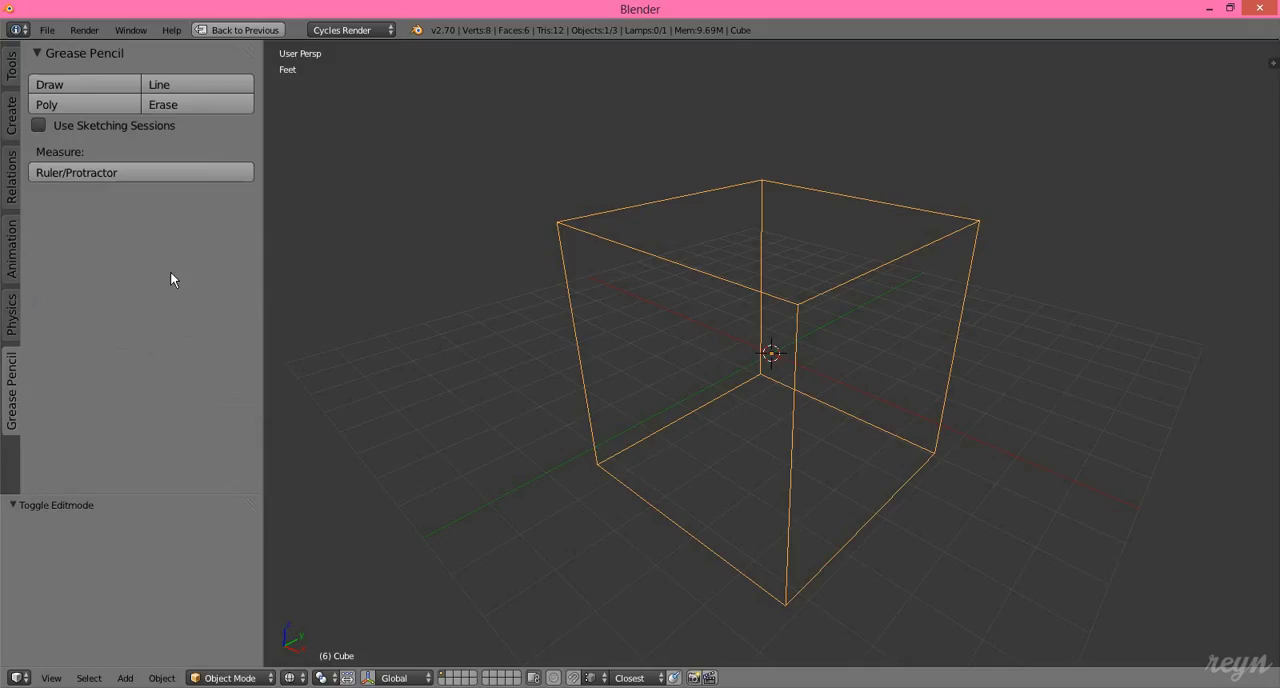
click(11, 185)
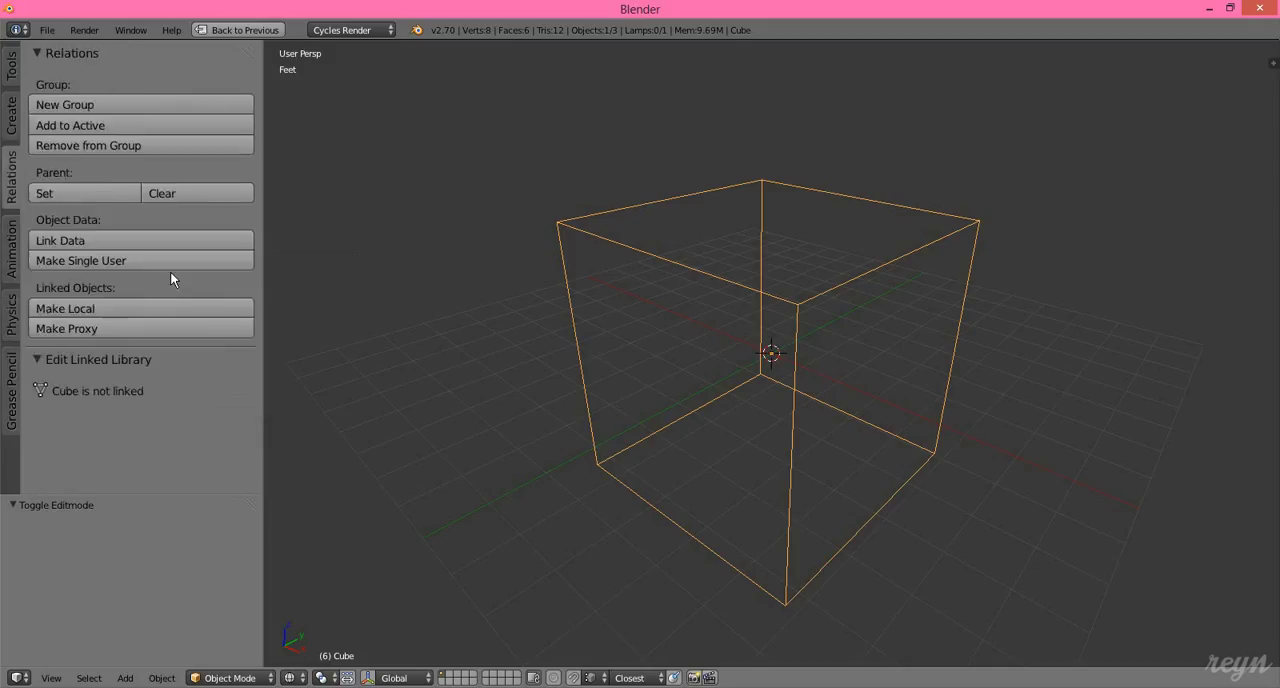